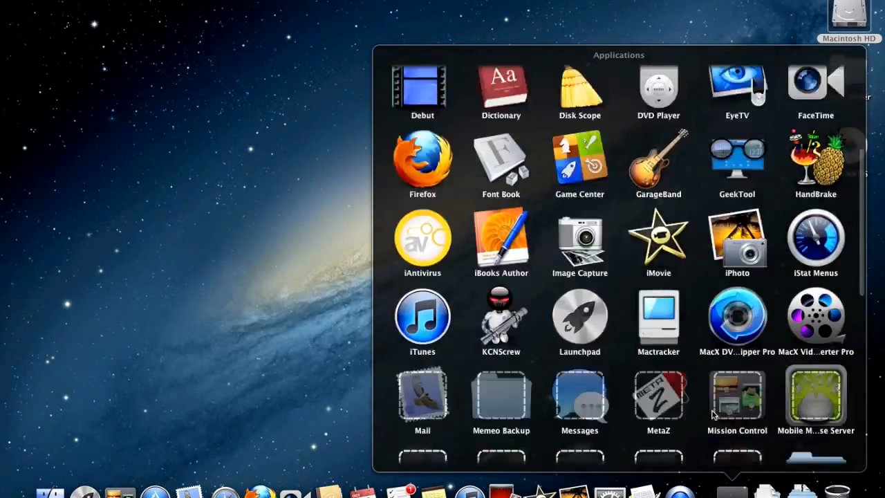
- Scroll to the last Launchpad page and open the Utilities folder
{"action": "scroll", "scroll_direction": "down", "scroll_amount": 3}
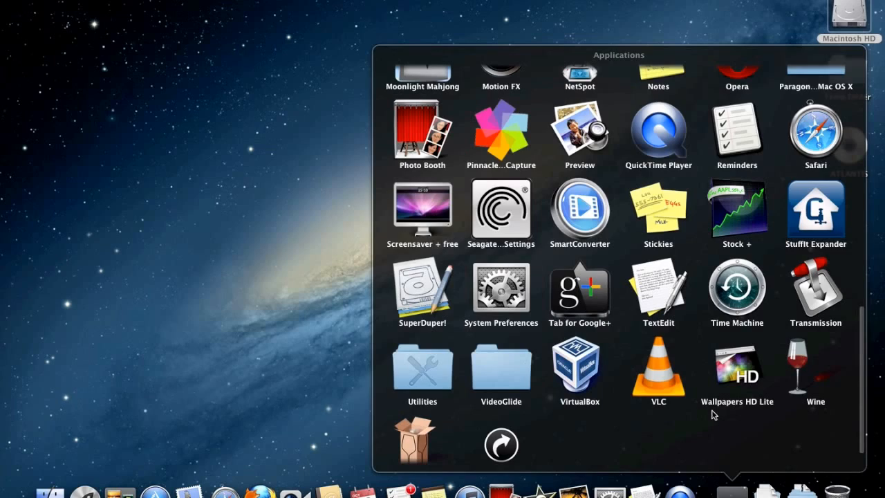
{"action": "left_click", "coordinate": [423, 371]}
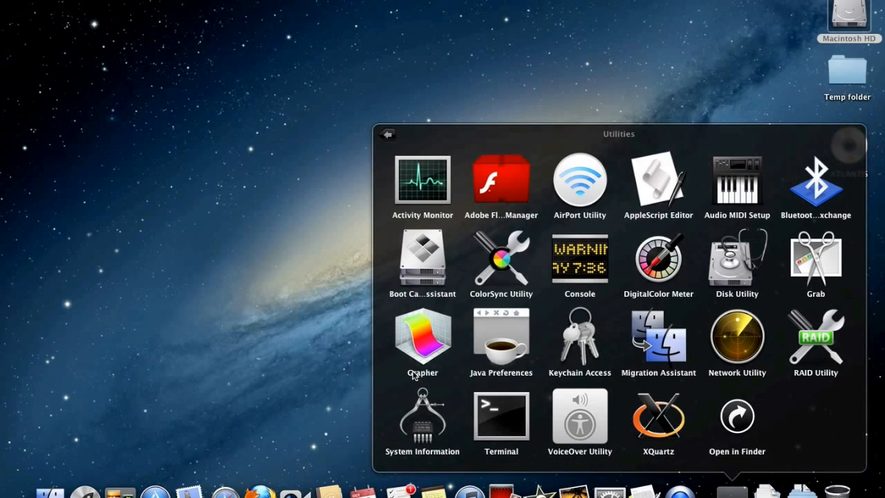
{"action": "mouse_move", "coordinate": [735, 270]}
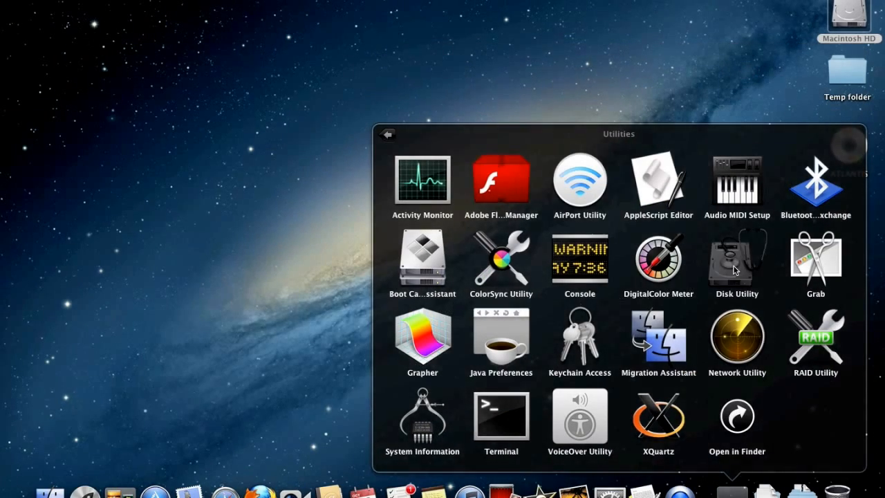
- Launch Disk Utility at left and place the Mac overview window at lower right
{"action": "double_click", "coordinate": [736, 262]}
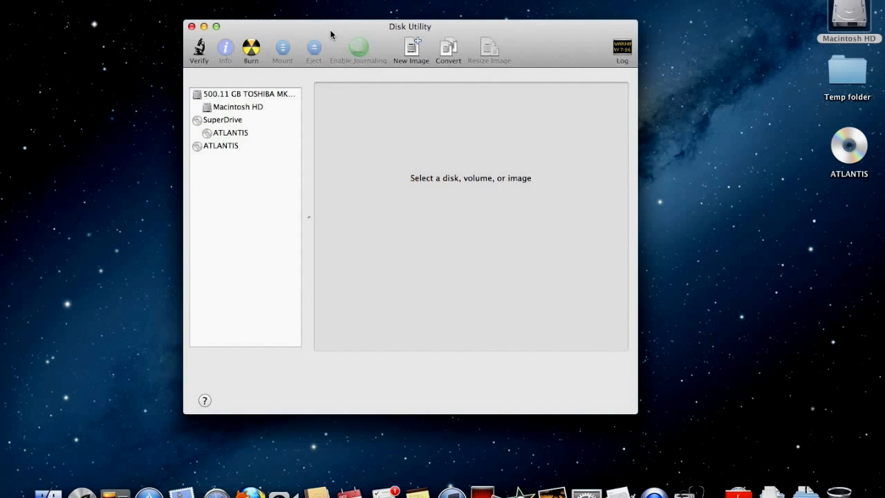
{"action": "left_click_drag", "start_coordinate": [409, 27], "coordinate": [282, 9]}
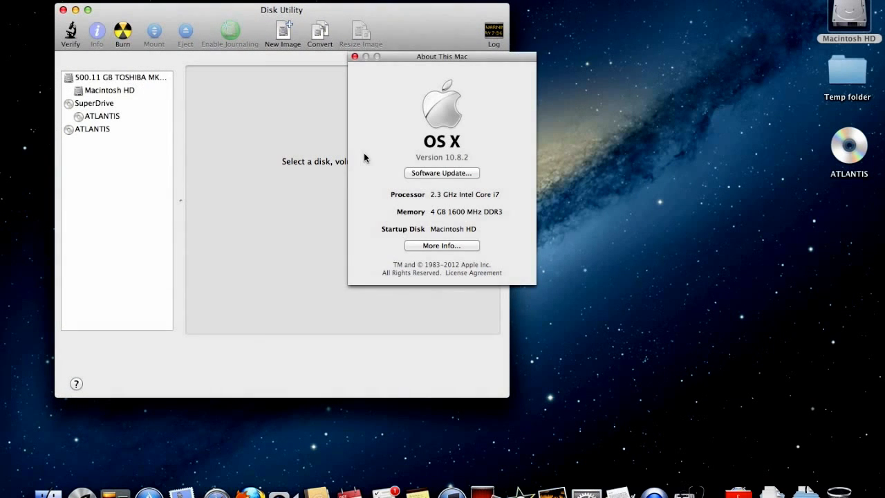
{"action": "left_click", "coordinate": [443, 245]}
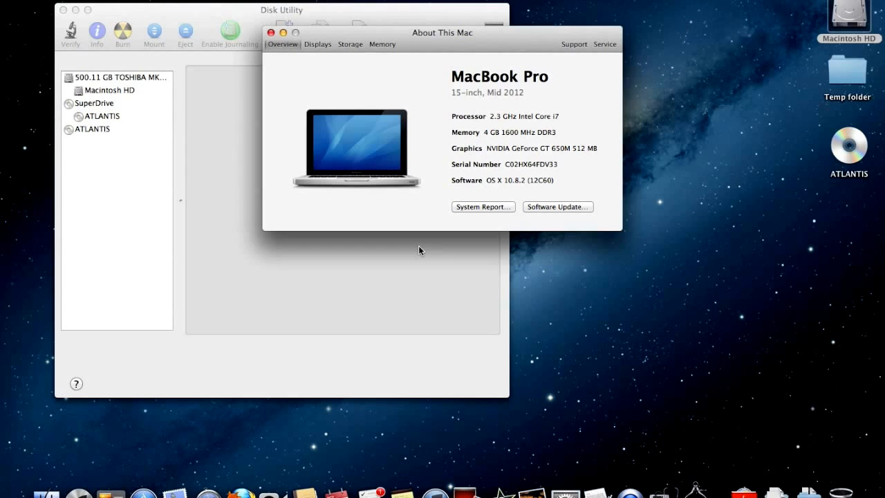
{"action": "left_click_drag", "start_coordinate": [443, 34], "coordinate": [675, 245]}
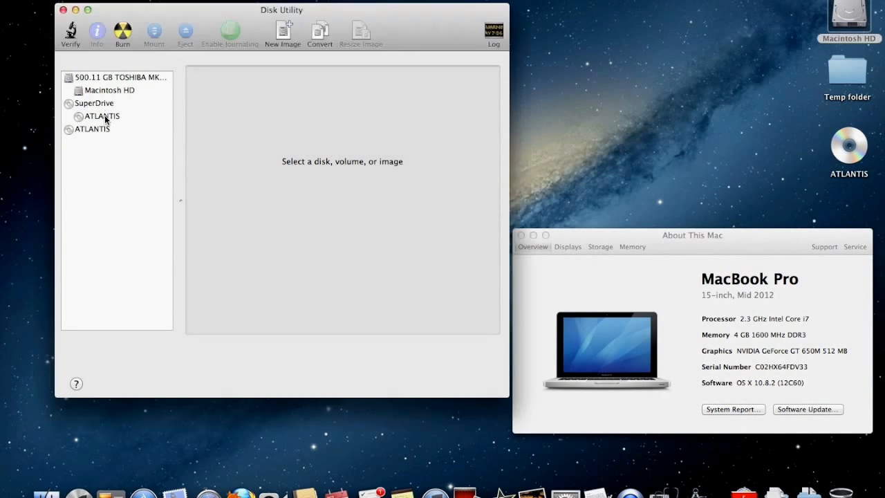
- Select the ATLANTIS disc and start a new disk image from it
{"action": "left_click", "coordinate": [102, 116]}
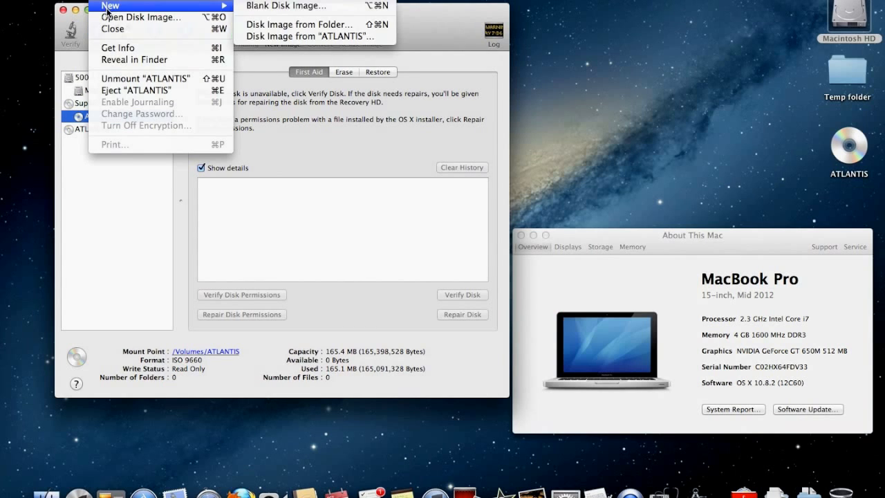
{"action": "mouse_move", "coordinate": [315, 36]}
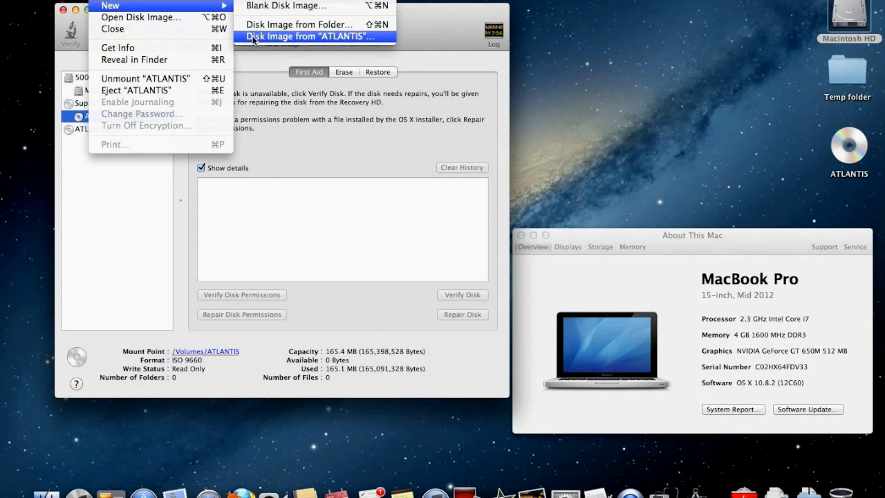
{"action": "left_click", "coordinate": [307, 36]}
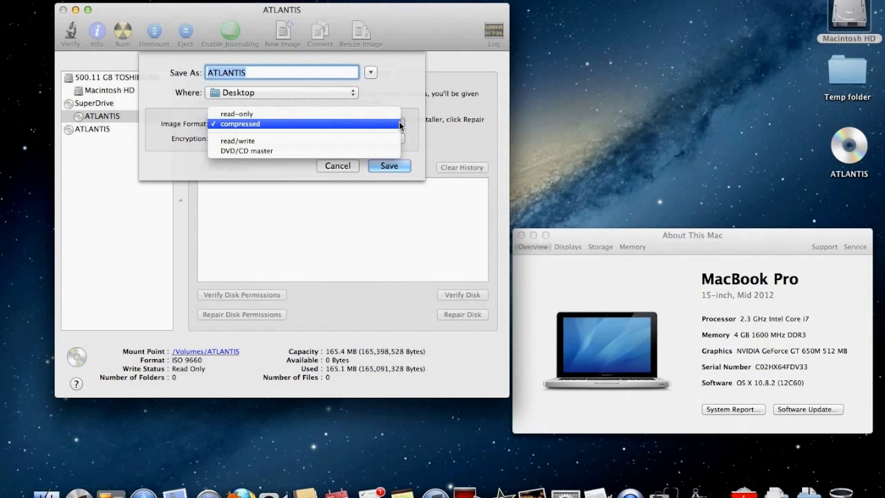
{"action": "mouse_move", "coordinate": [385, 151]}
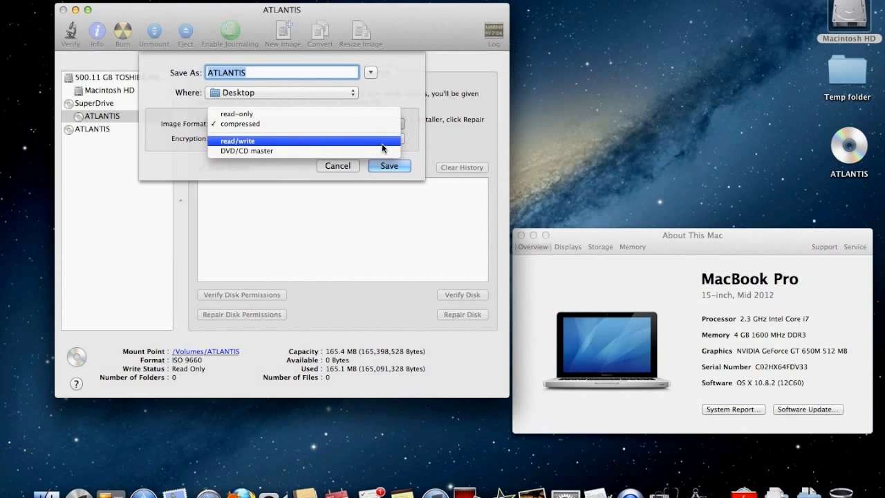
- Save the ATLANTIS image to the Desktop in read/write format with no encryption
{"action": "left_click", "coordinate": [237, 141]}
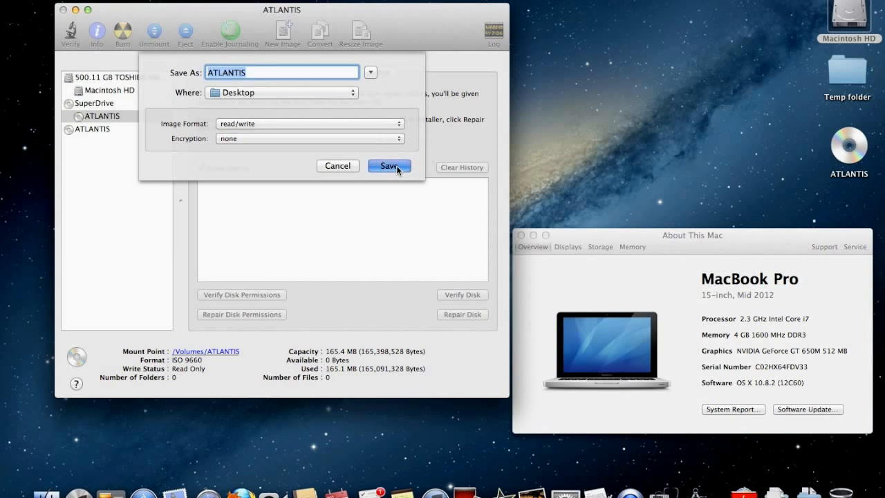
{"action": "left_click", "coordinate": [388, 166]}
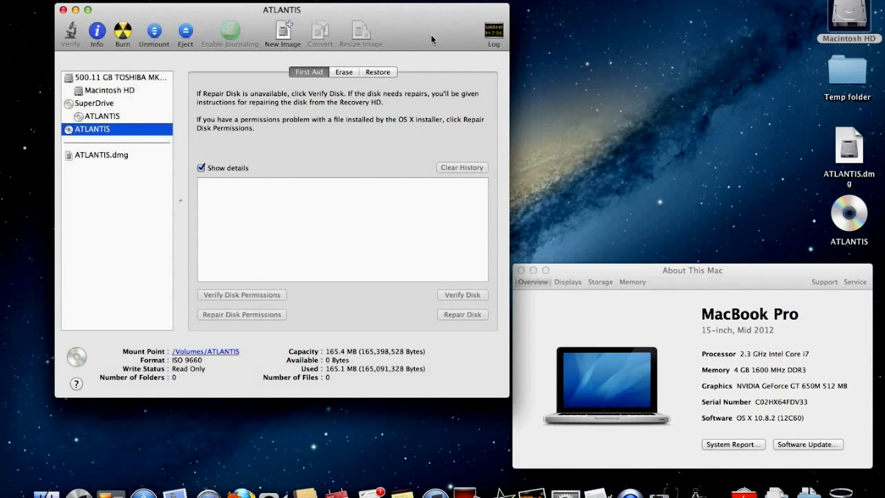
- Quit Disk Utility once ATLANTIS.dmg has finished creating
{"action": "left_click", "coordinate": [70, 5]}
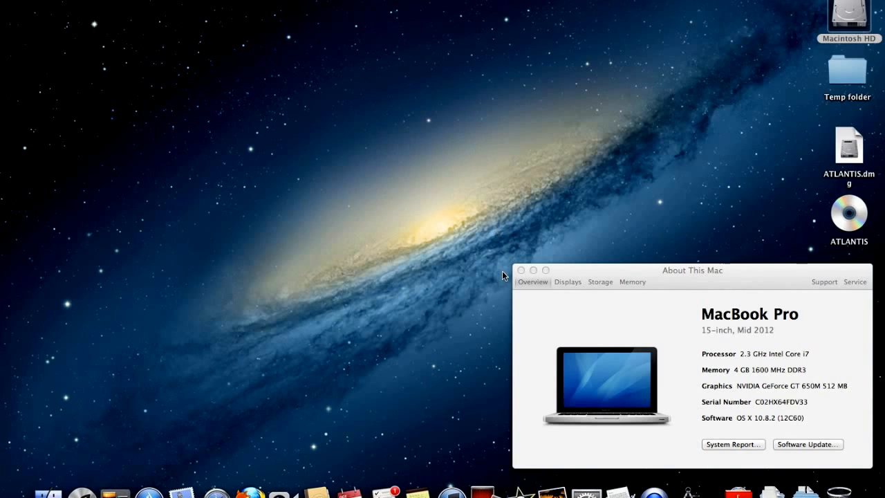
- Mount ATLANTIS.dmg as ATLANTIS 1 and open the original ATLANTIS disc beside it
{"action": "left_click", "coordinate": [520, 270]}
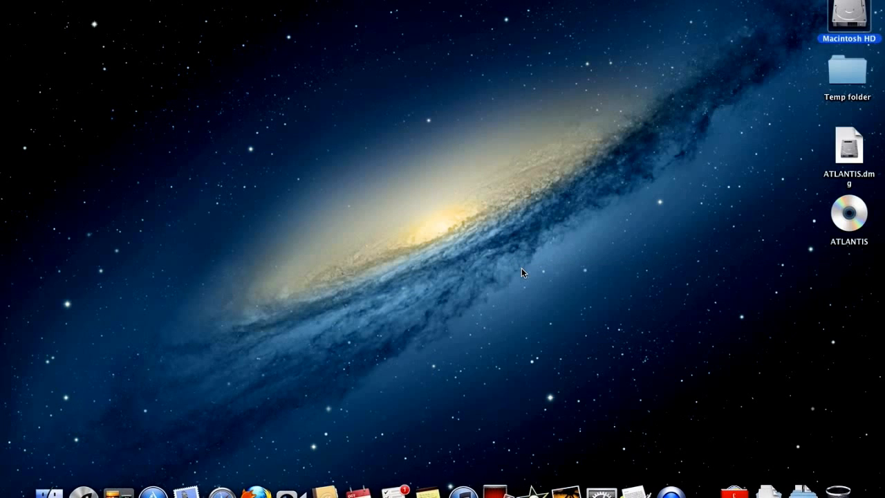
{"action": "left_click", "coordinate": [849, 145]}
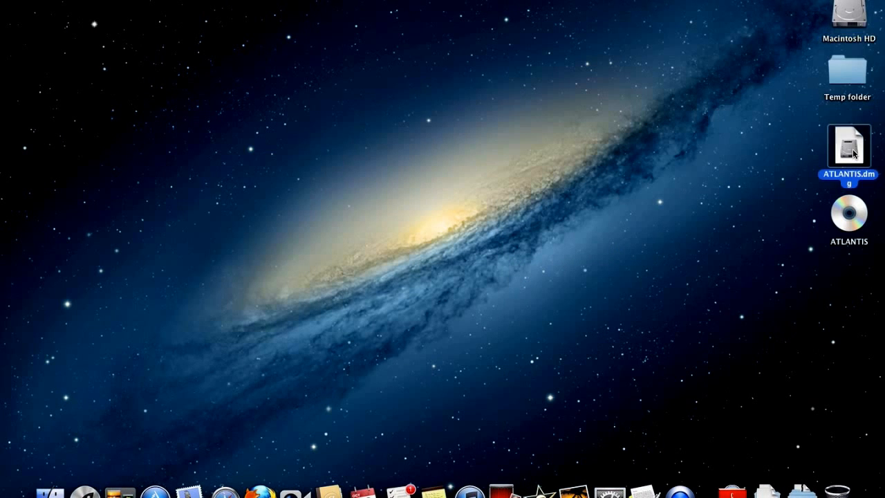
{"action": "double_click", "coordinate": [850, 146]}
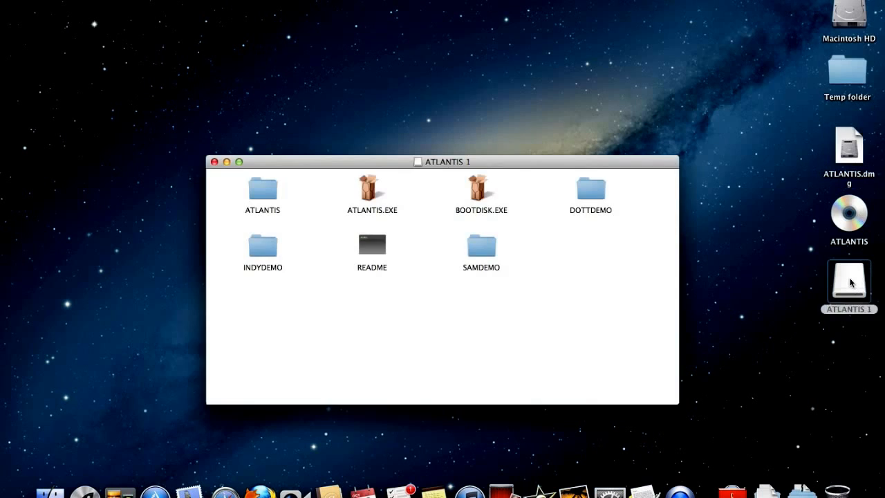
{"action": "left_click", "coordinate": [849, 214]}
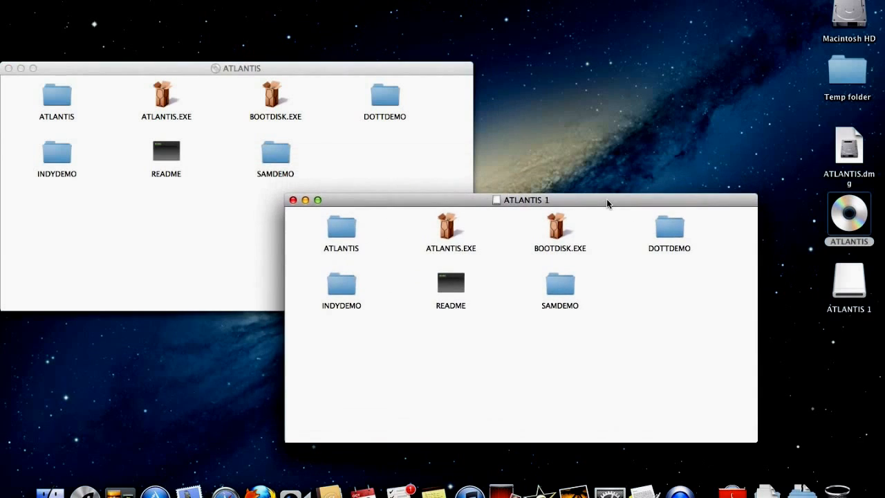
{"action": "mouse_move", "coordinate": [588, 18]}
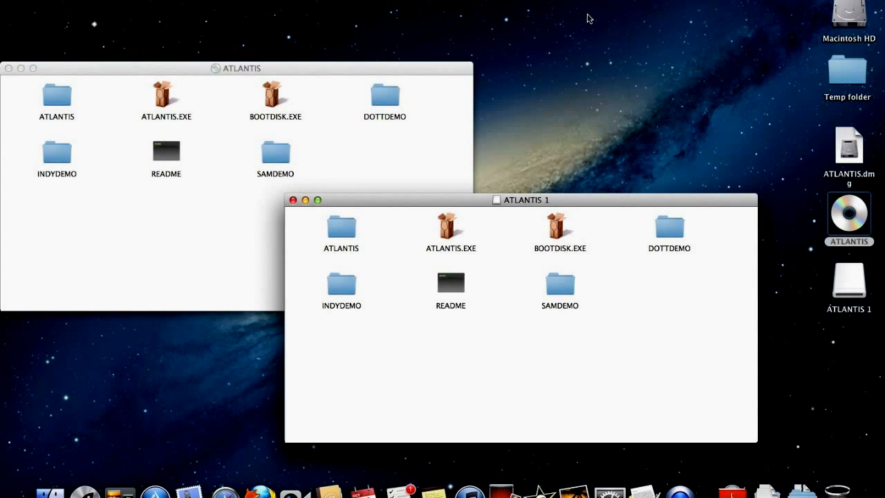